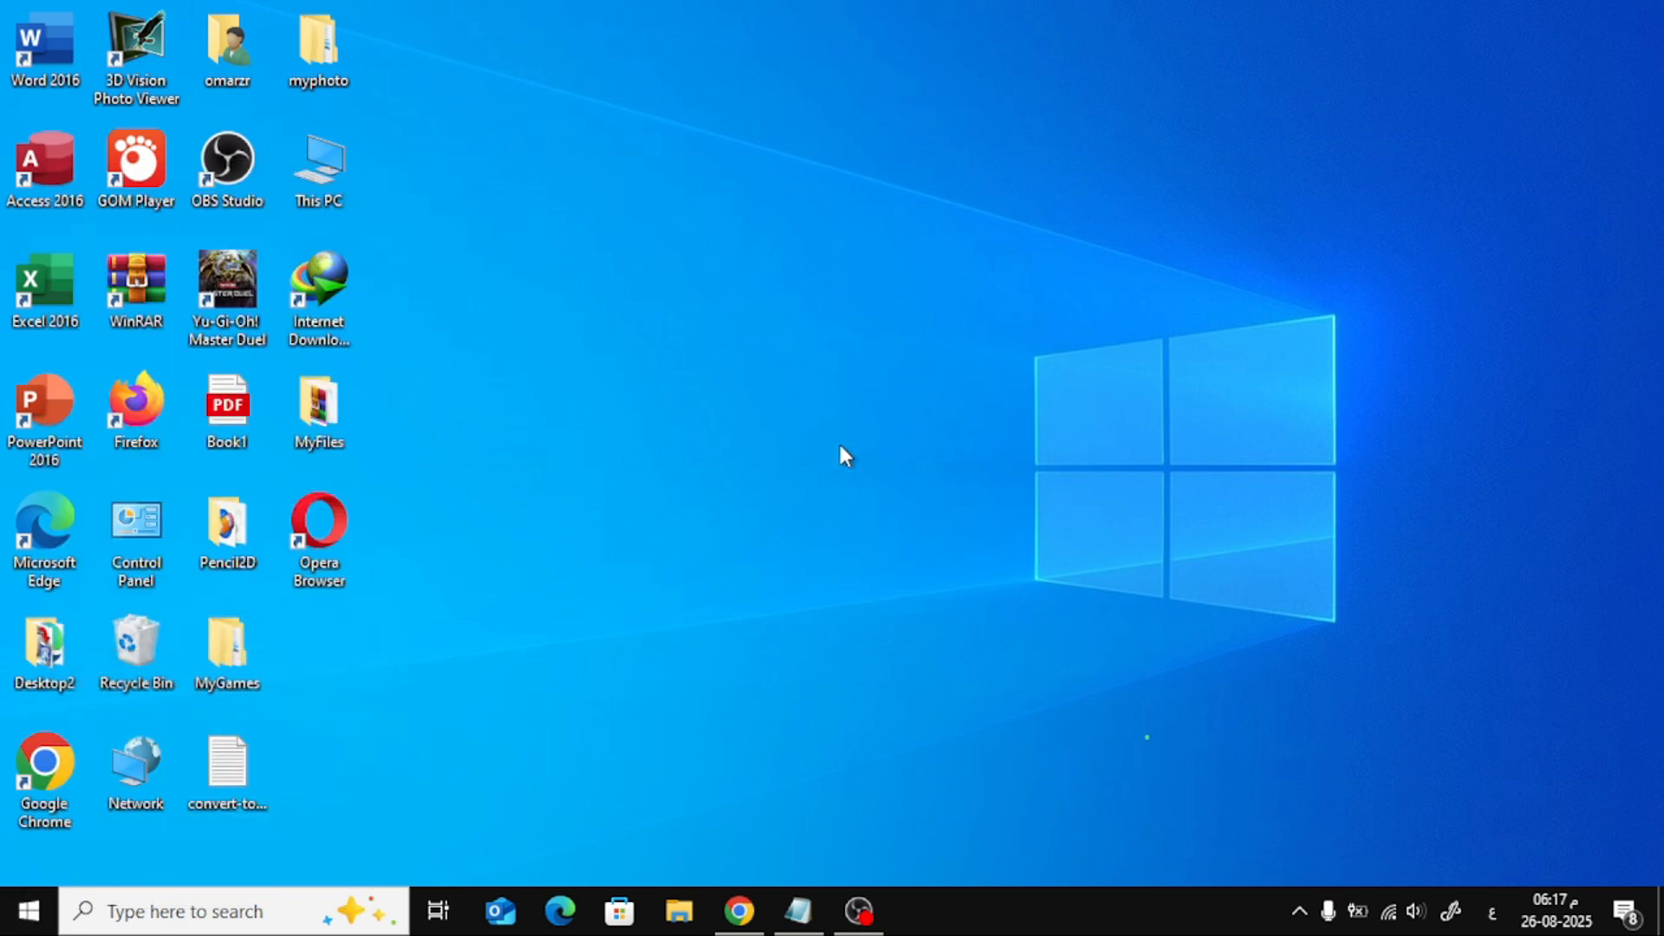
Launch the Windows Settings app from the Start menu
click(913, 910)
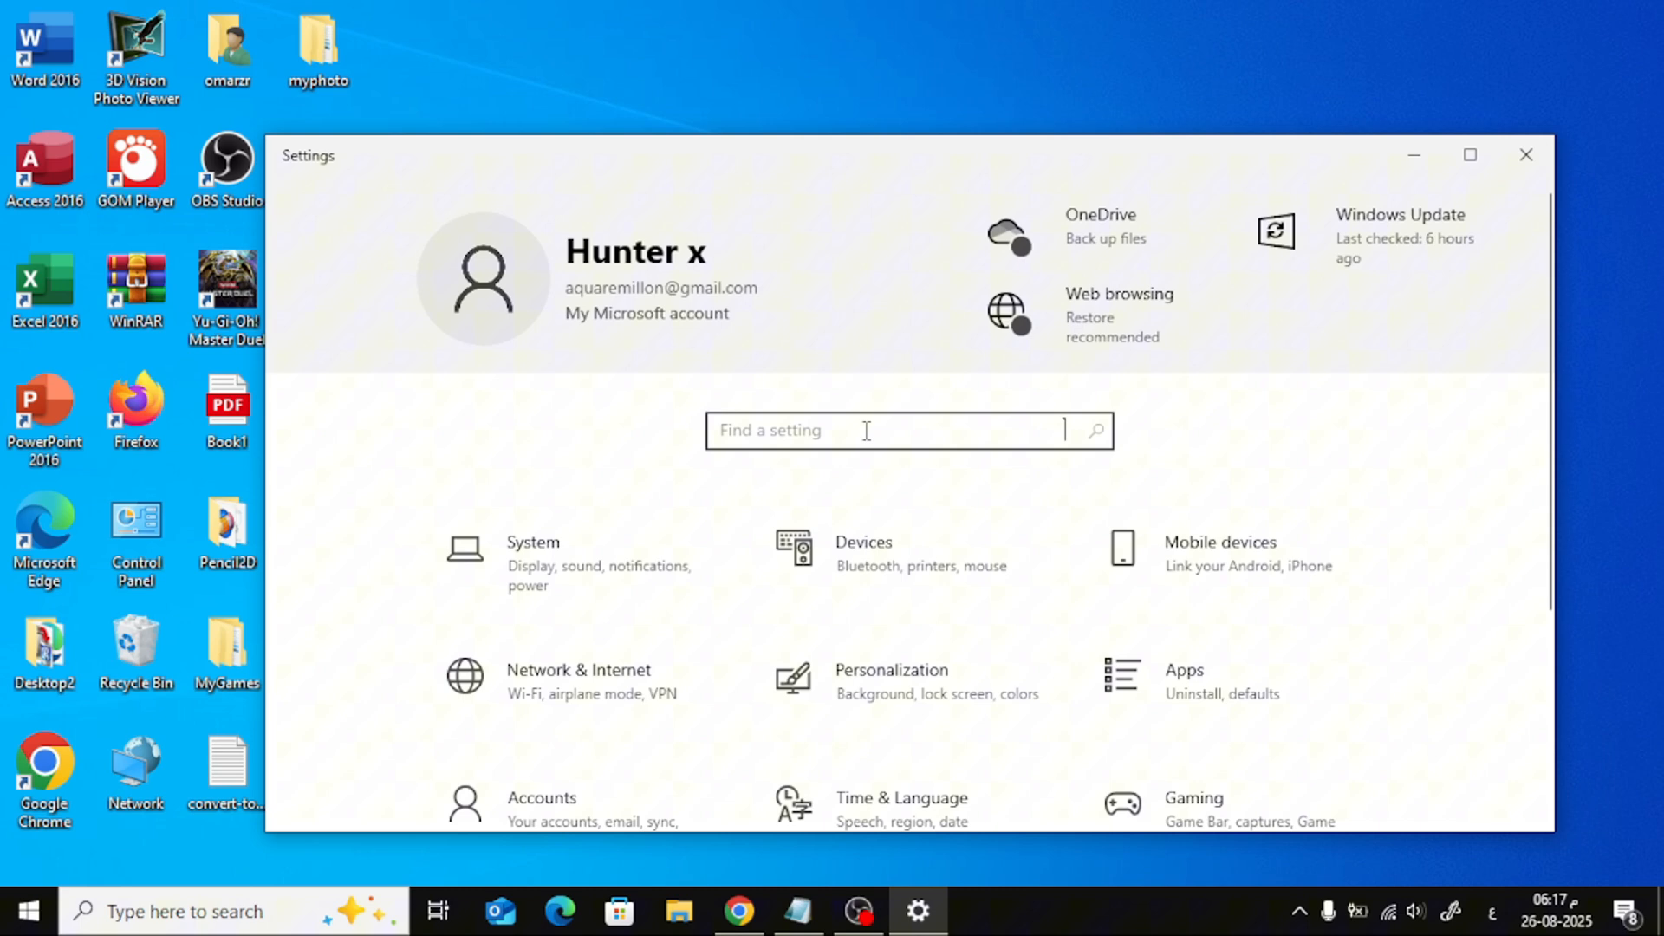
mouse_move(675, 455)
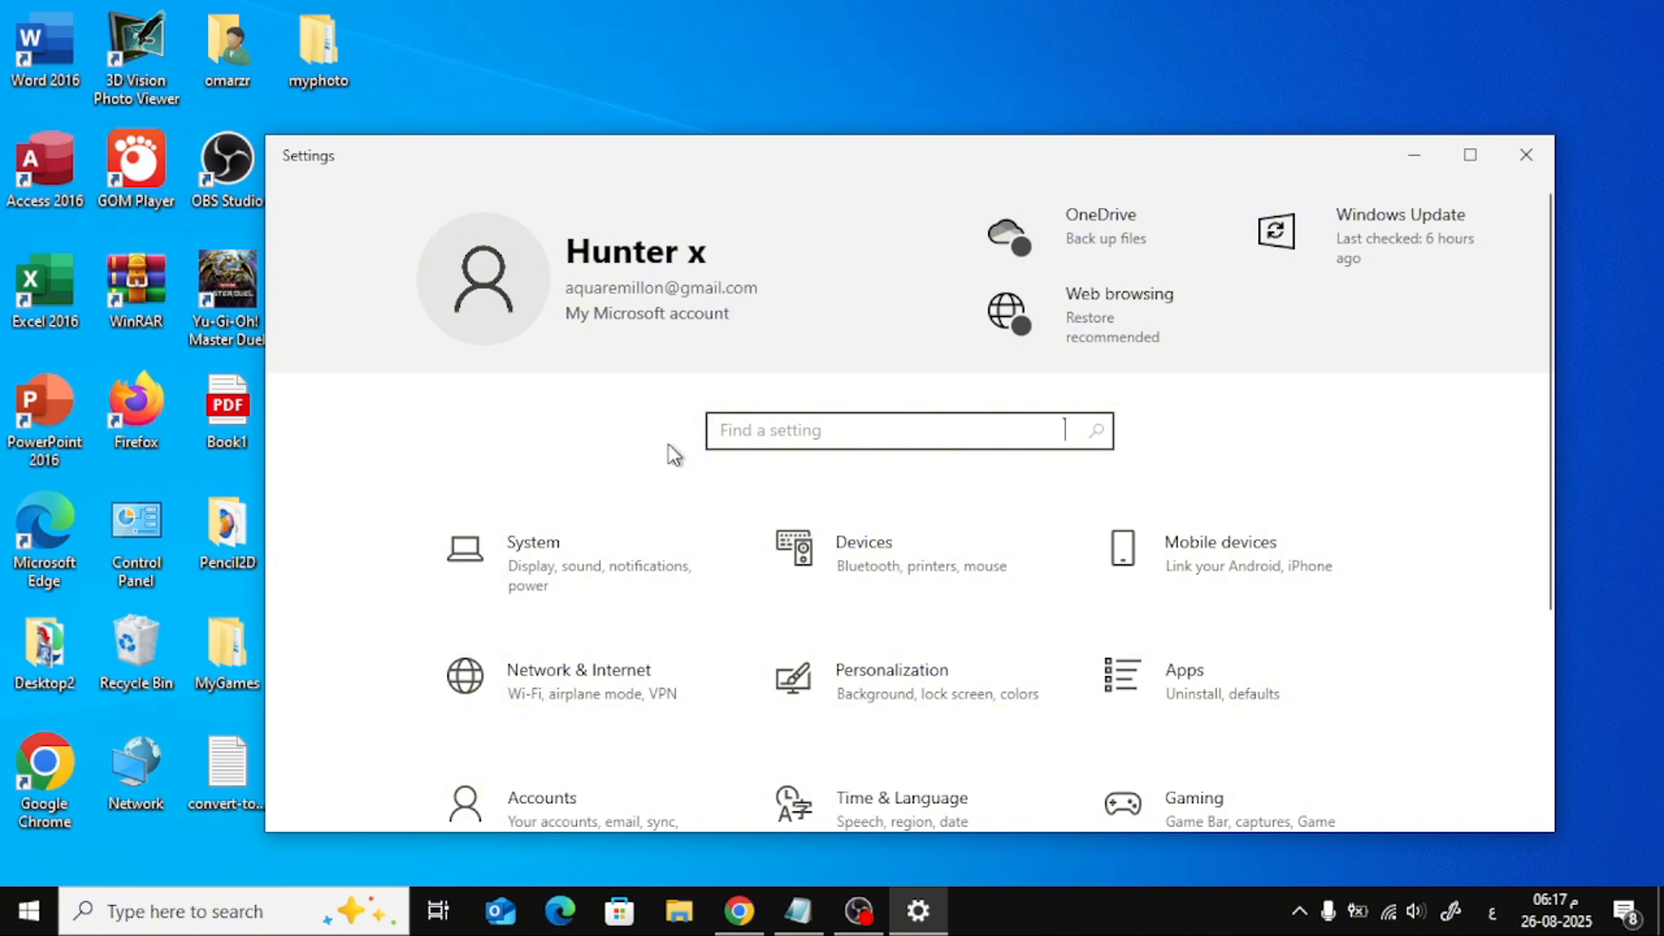
Scroll the Settings home page until the Accounts category is visible
scroll(down, 3)
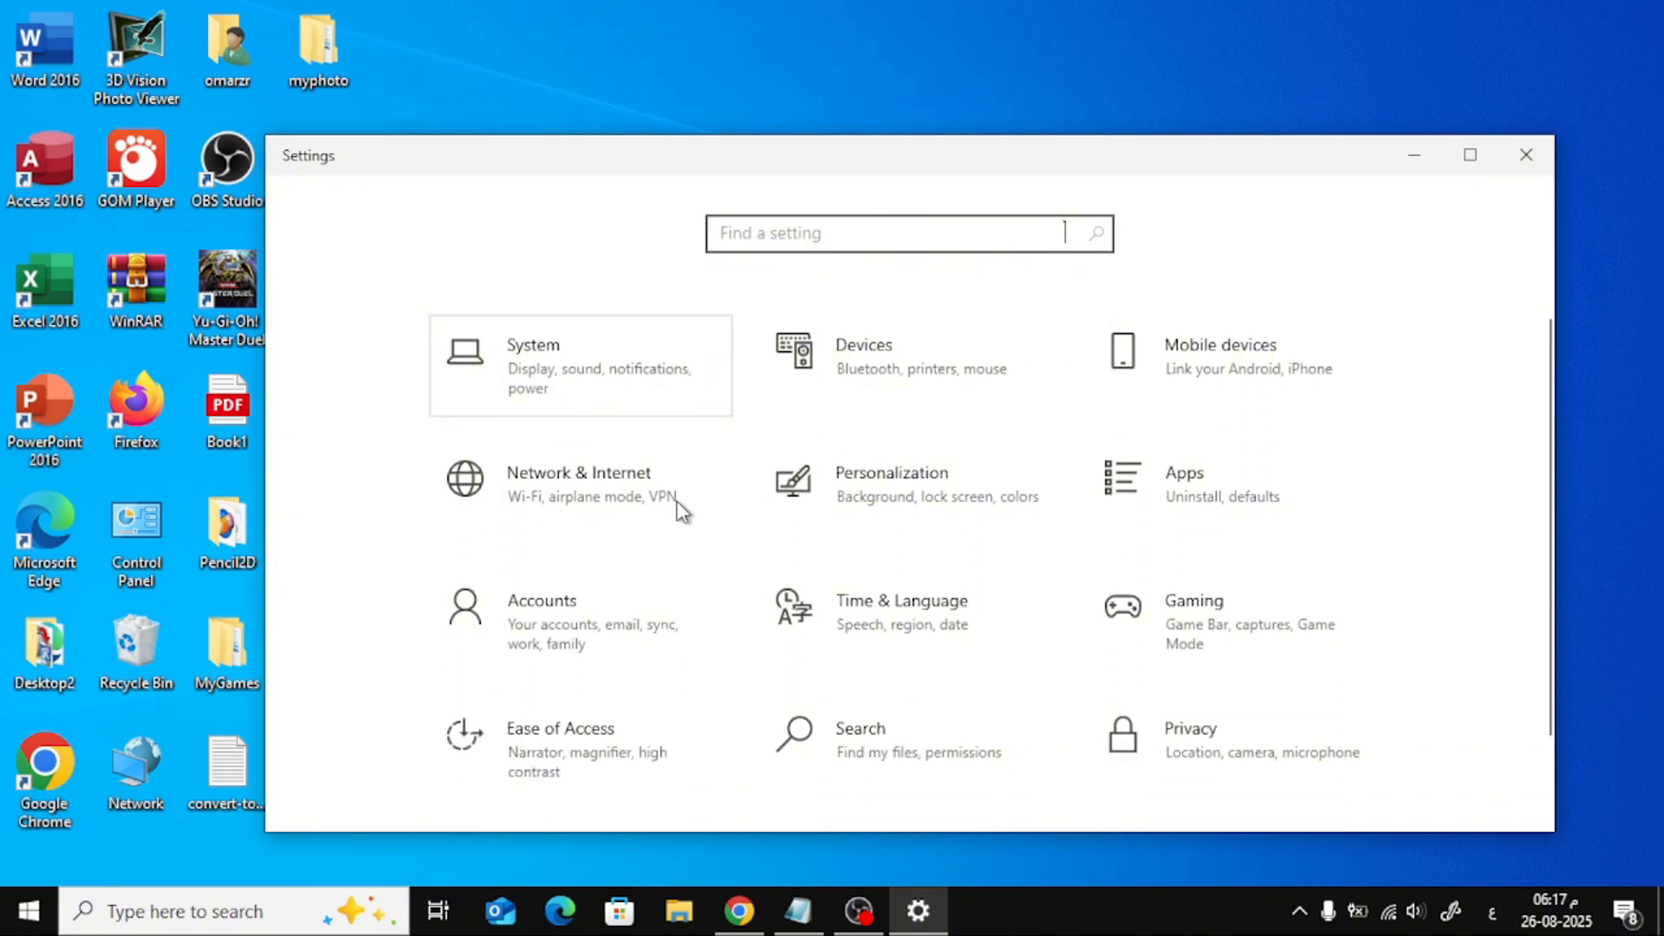
scroll(down, 3)
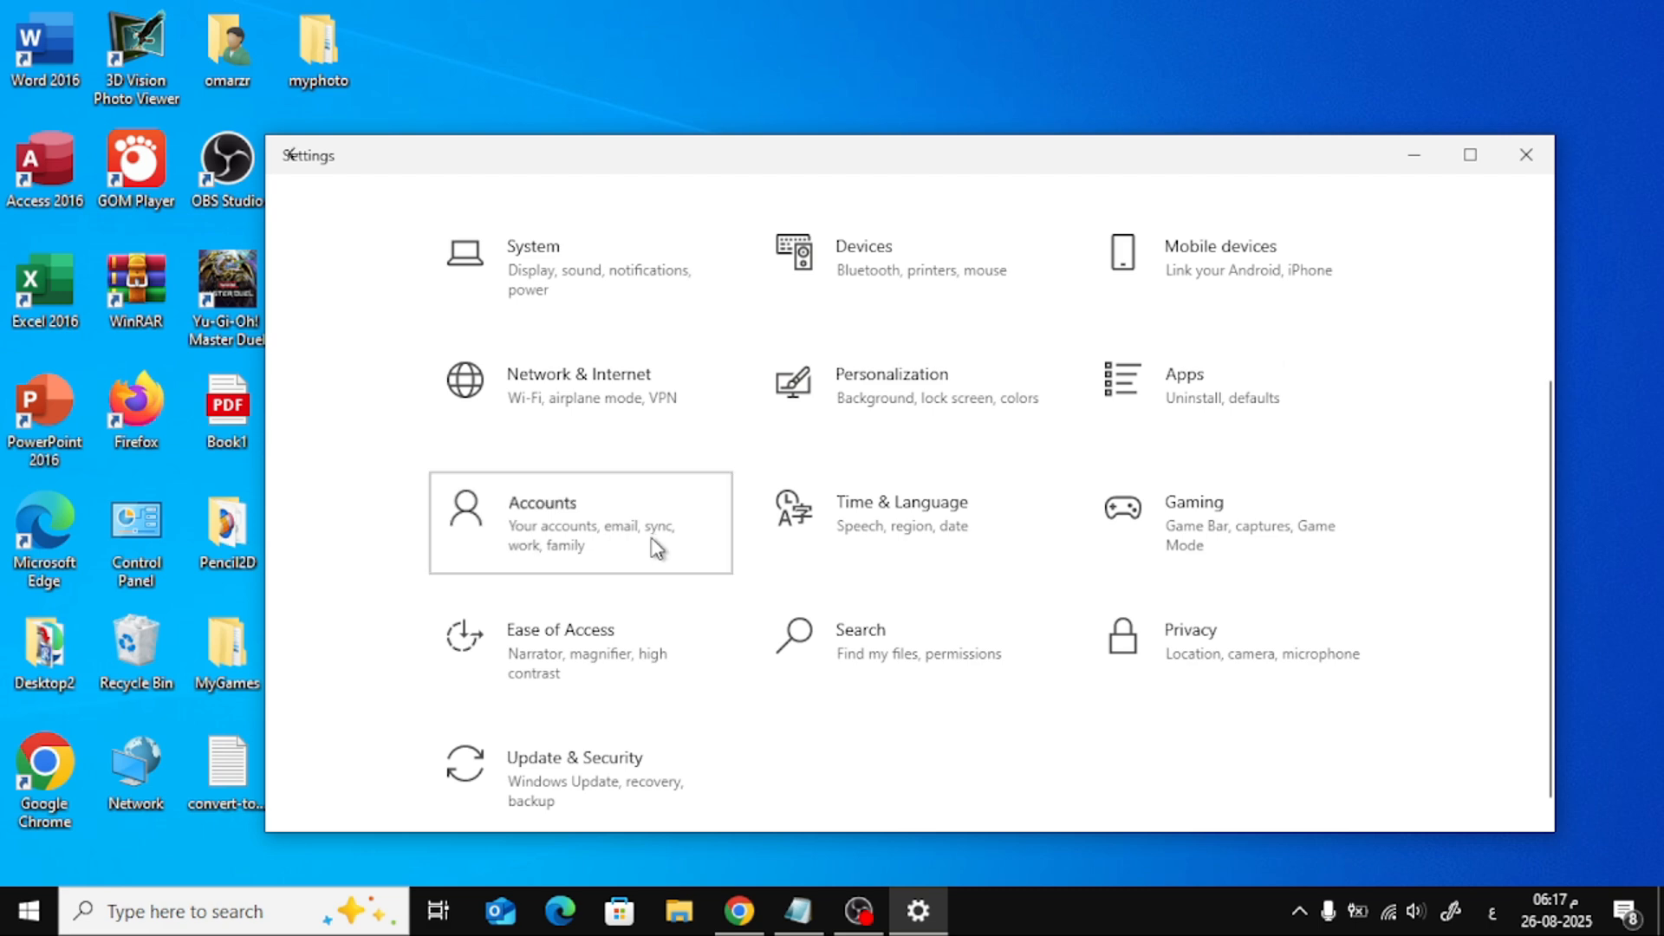
Go into Accounts and view the Your info page with account details
click(579, 521)
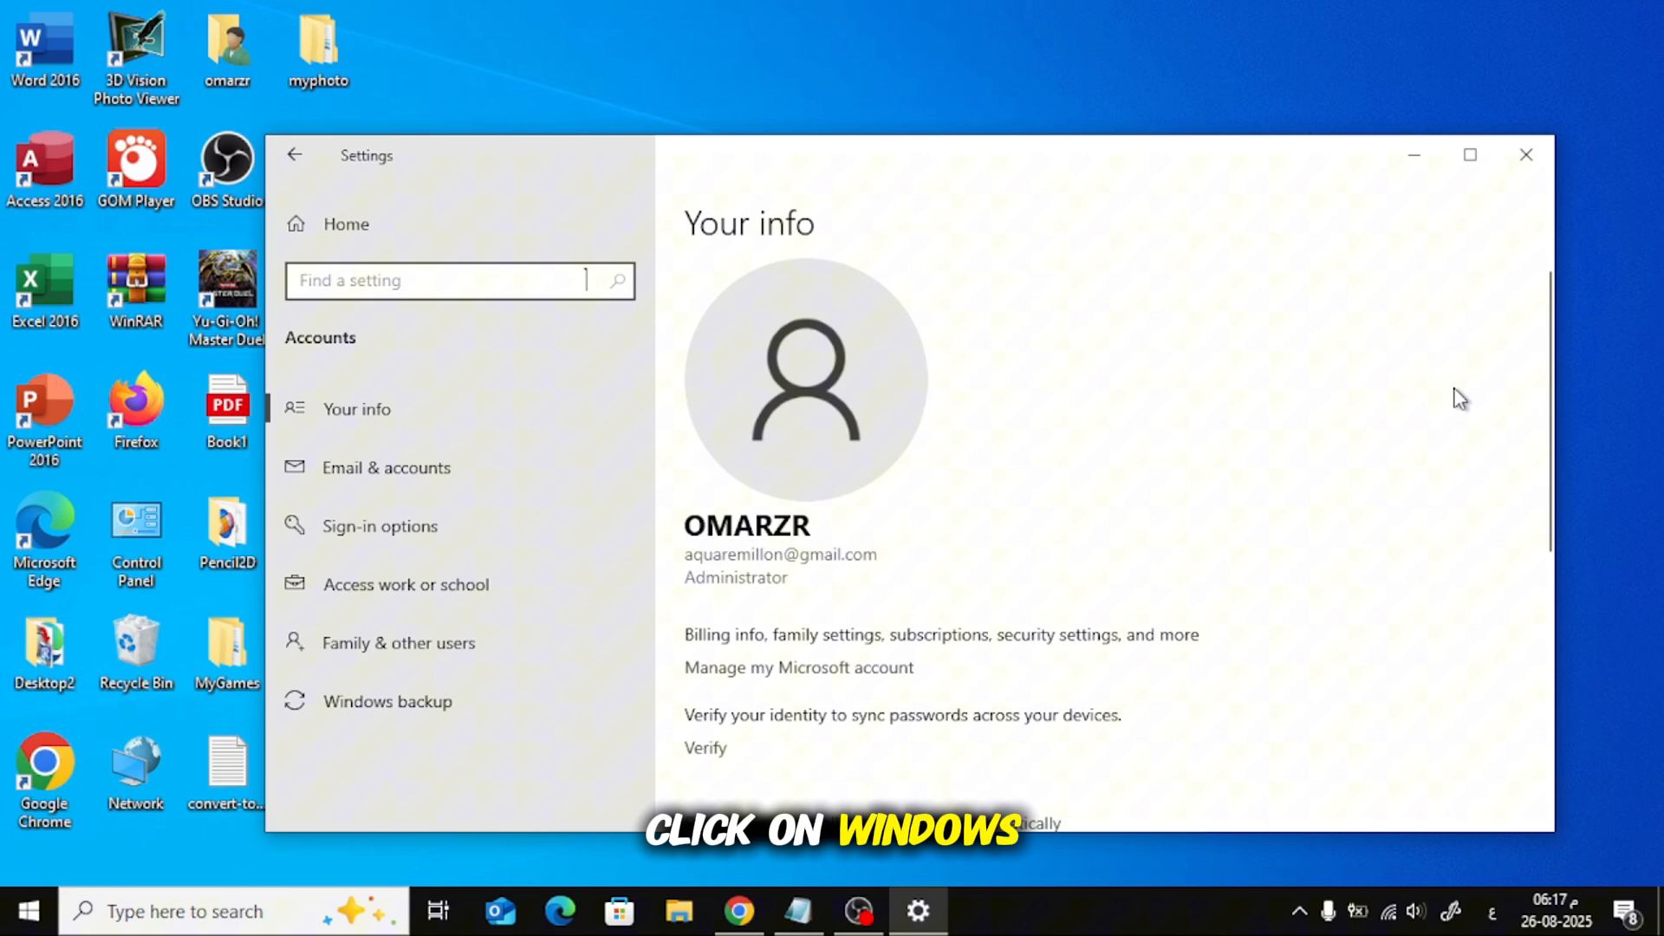
scroll(down, 3)
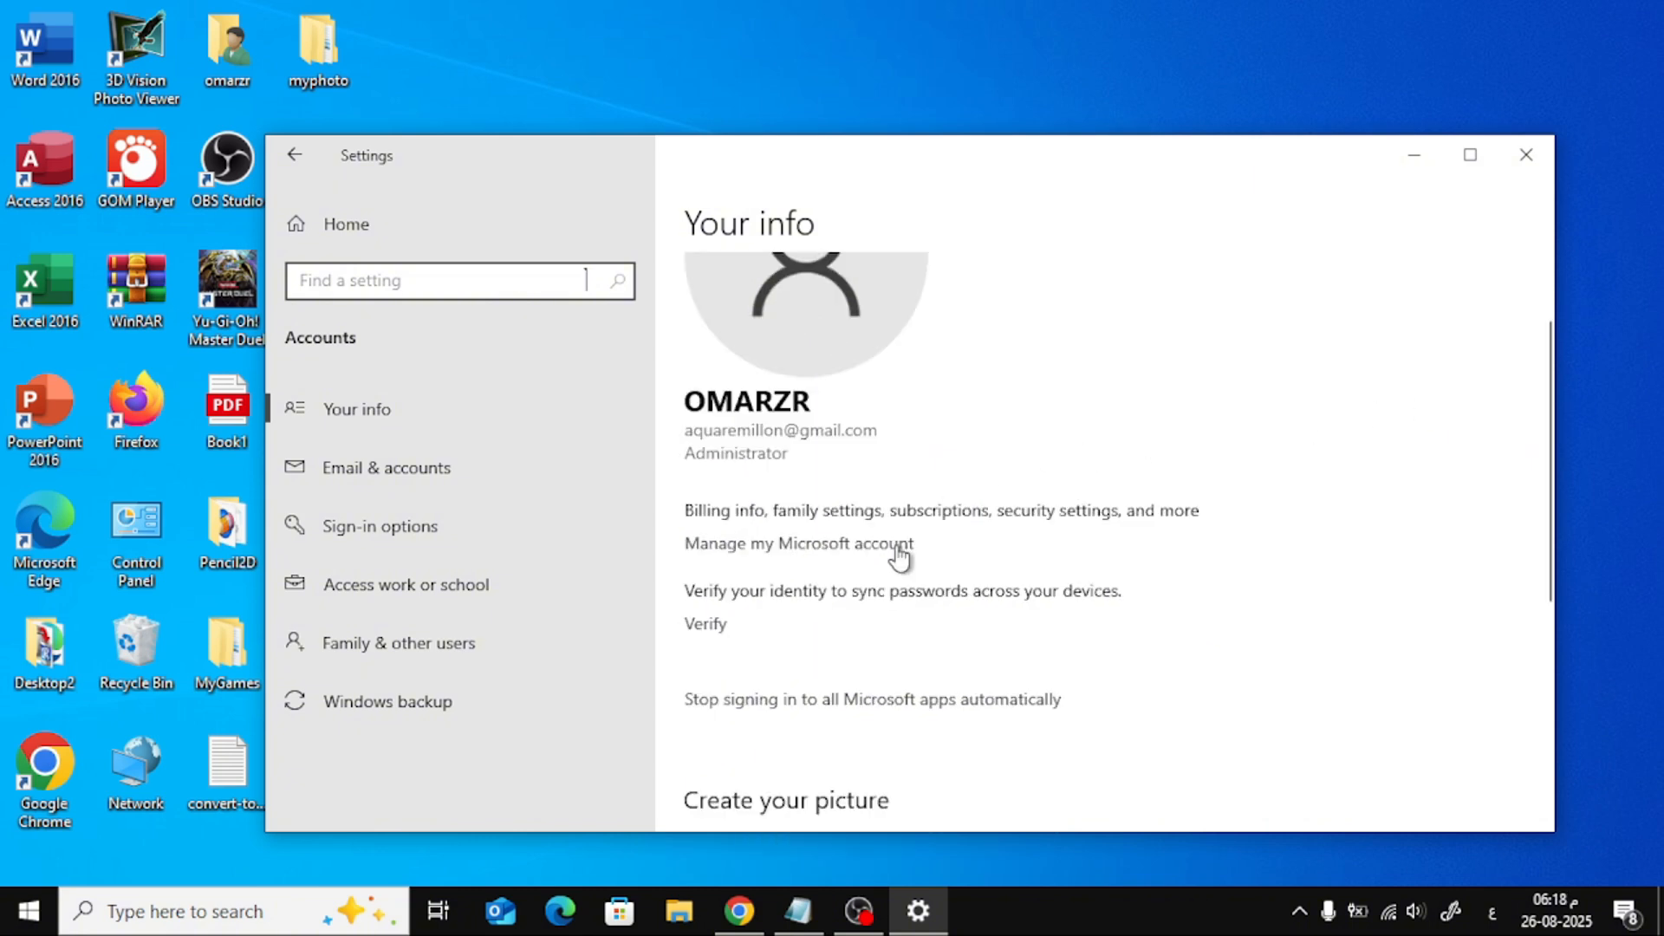
mouse_move(560, 711)
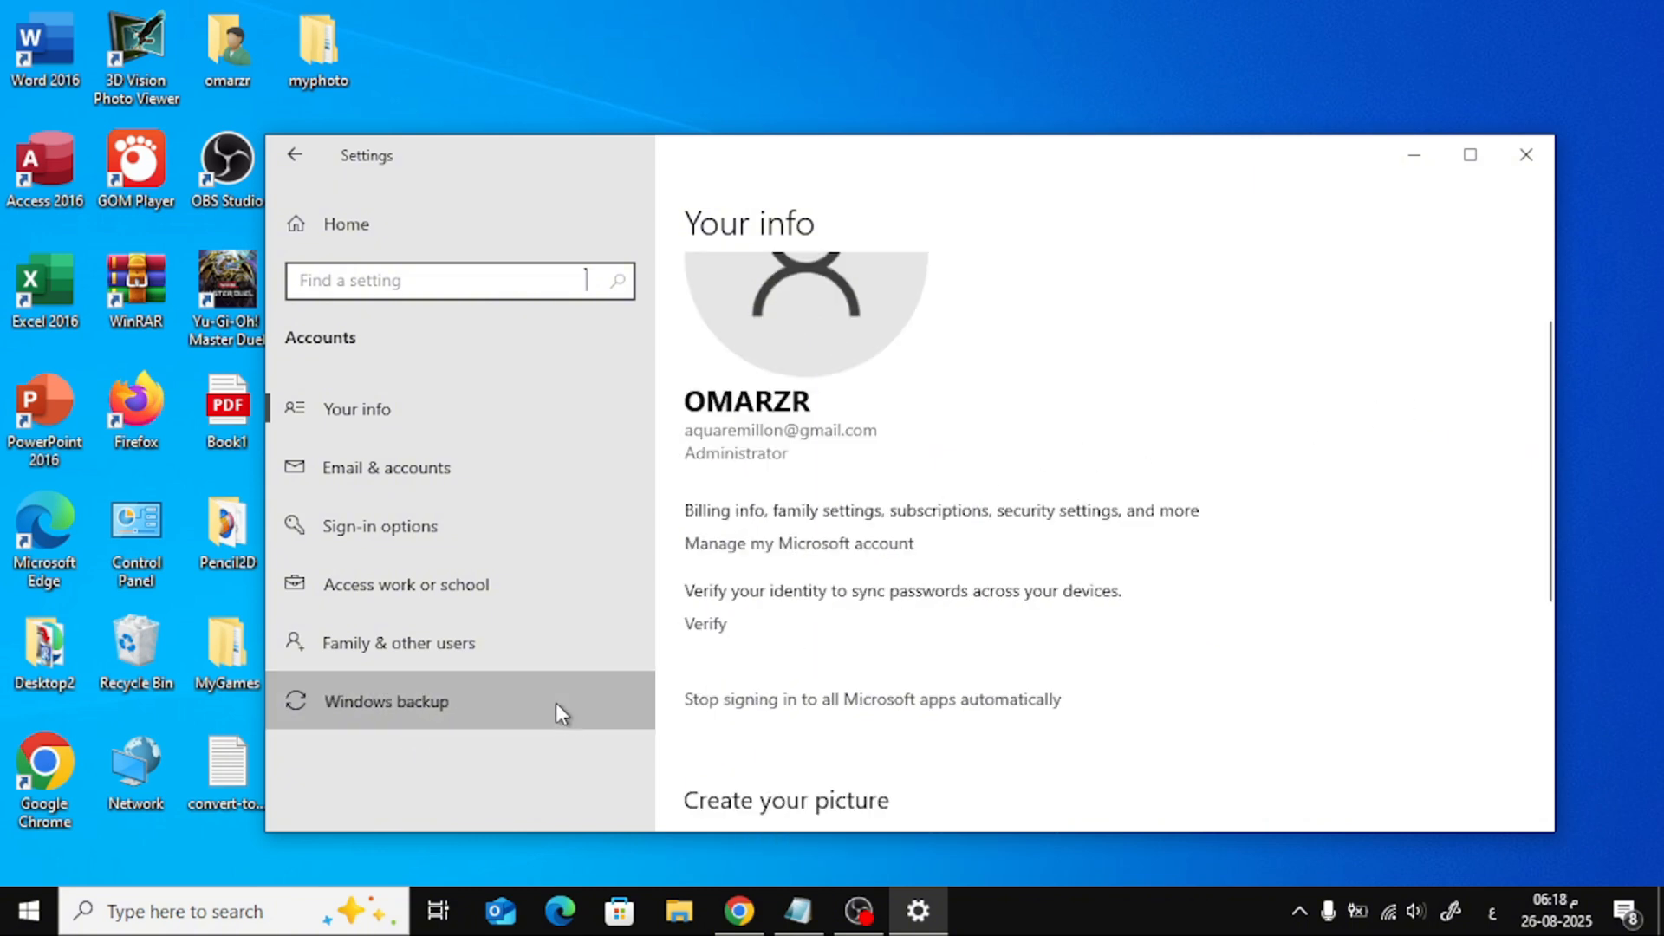
Show Windows backup and confirm Remember my apps, preferences and Accessibility sync are all On
click(387, 702)
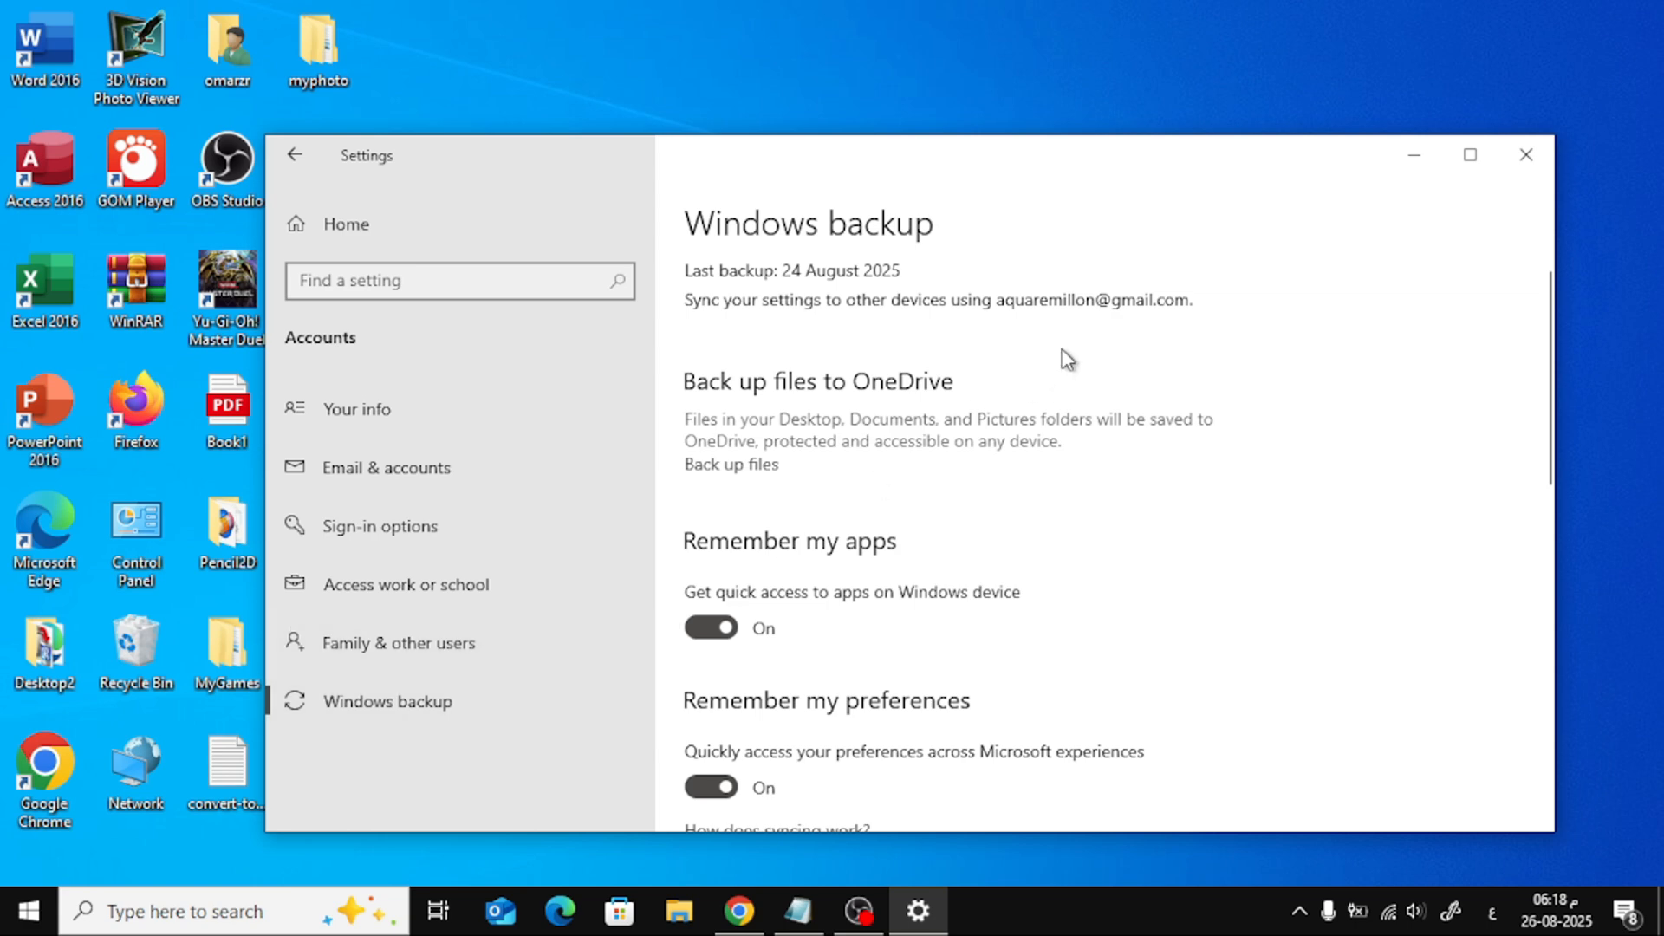
scroll(down, 3)
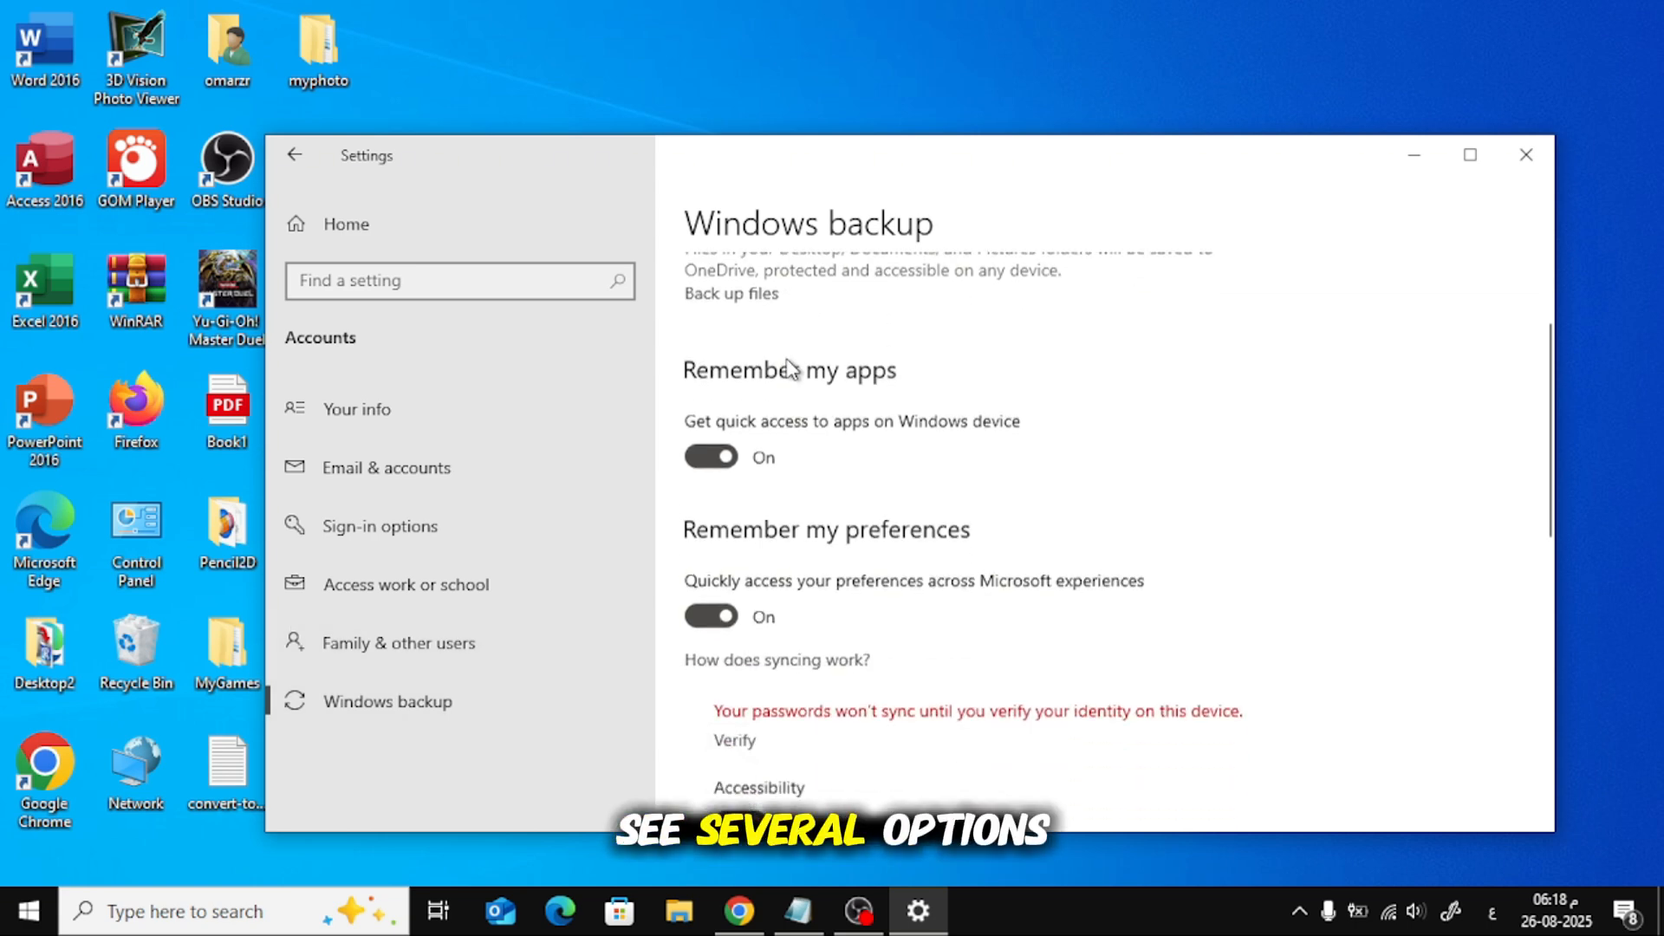
scroll(down, 3)
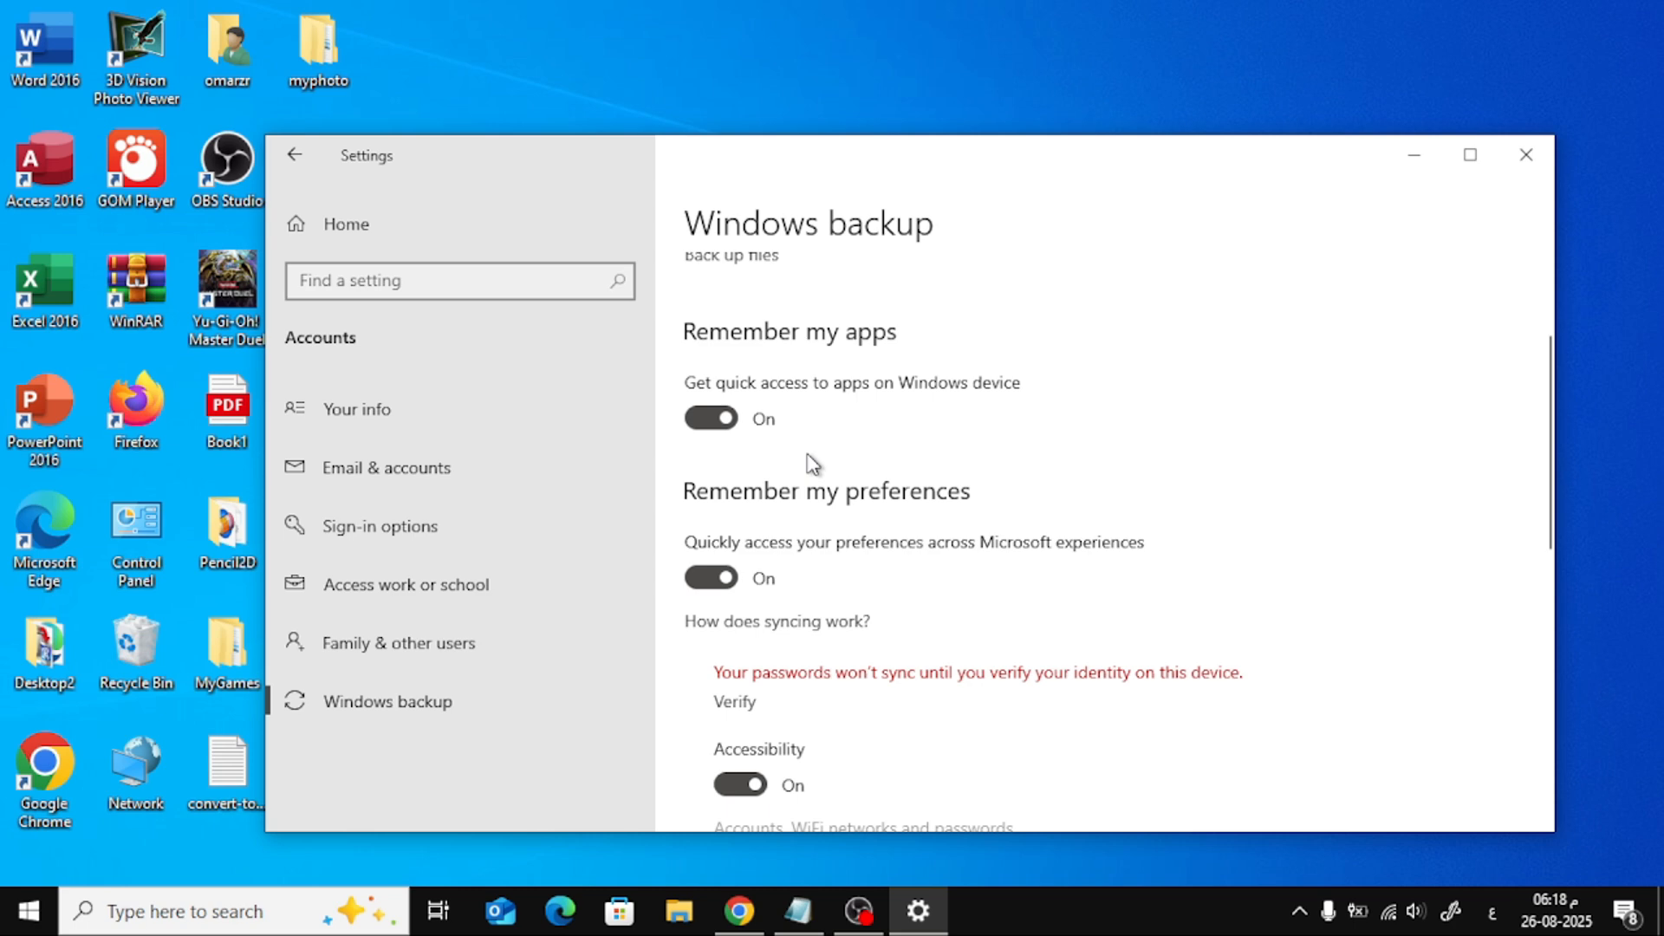
scroll(down, 3)
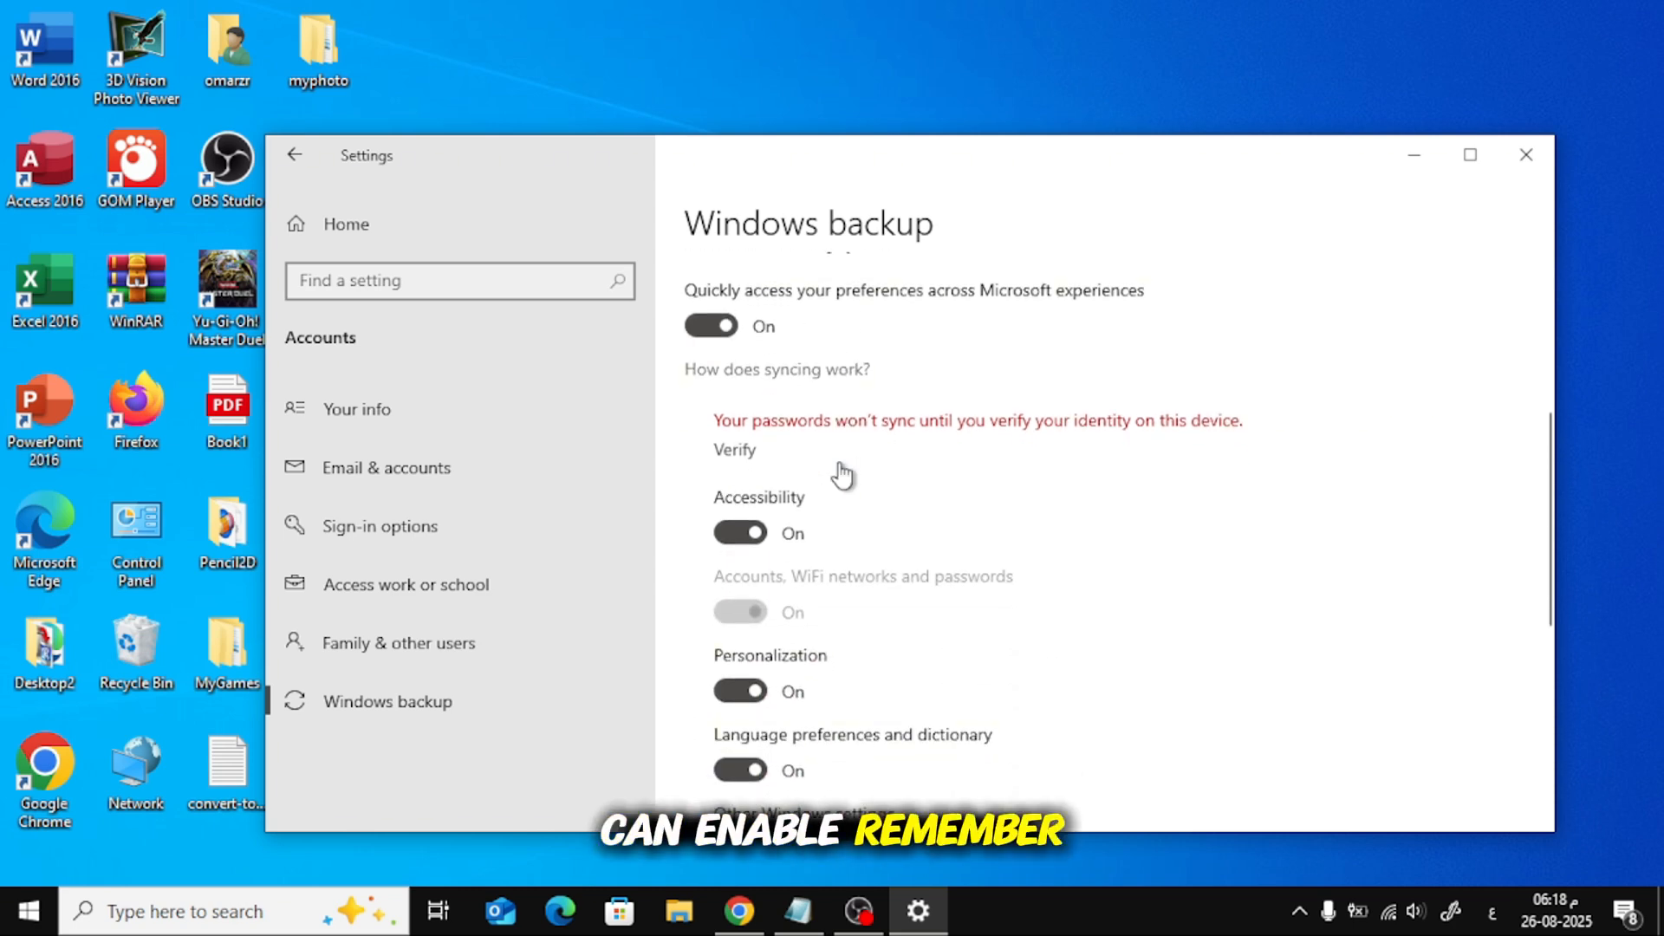
scroll(down, 3)
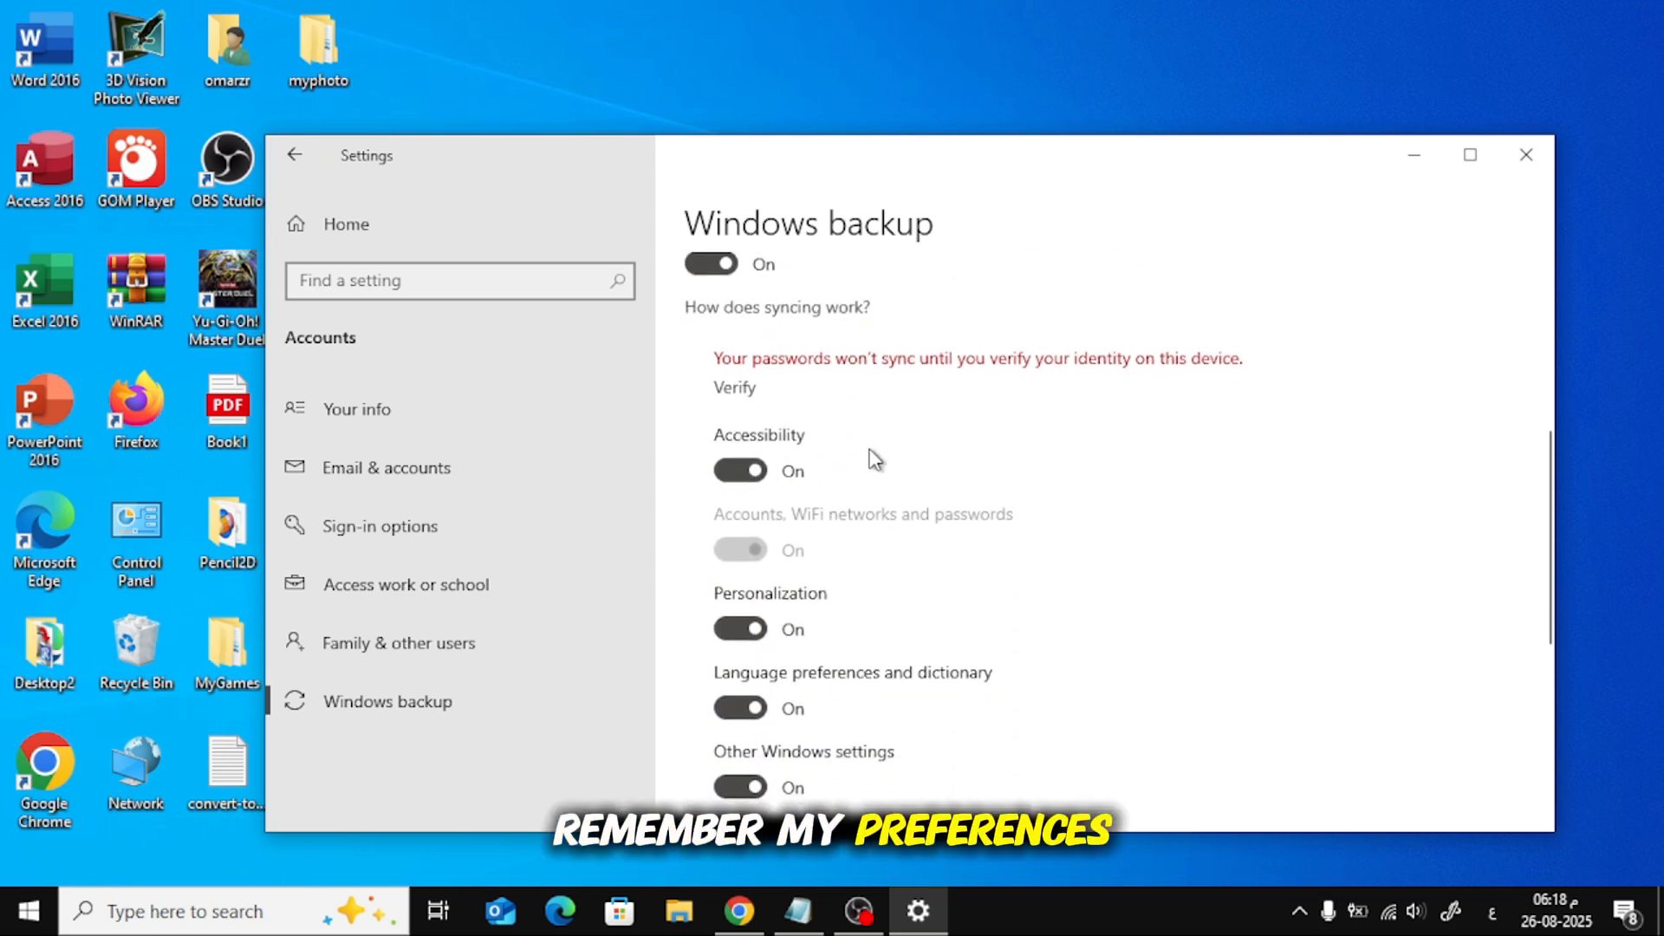
scroll(down, 3)
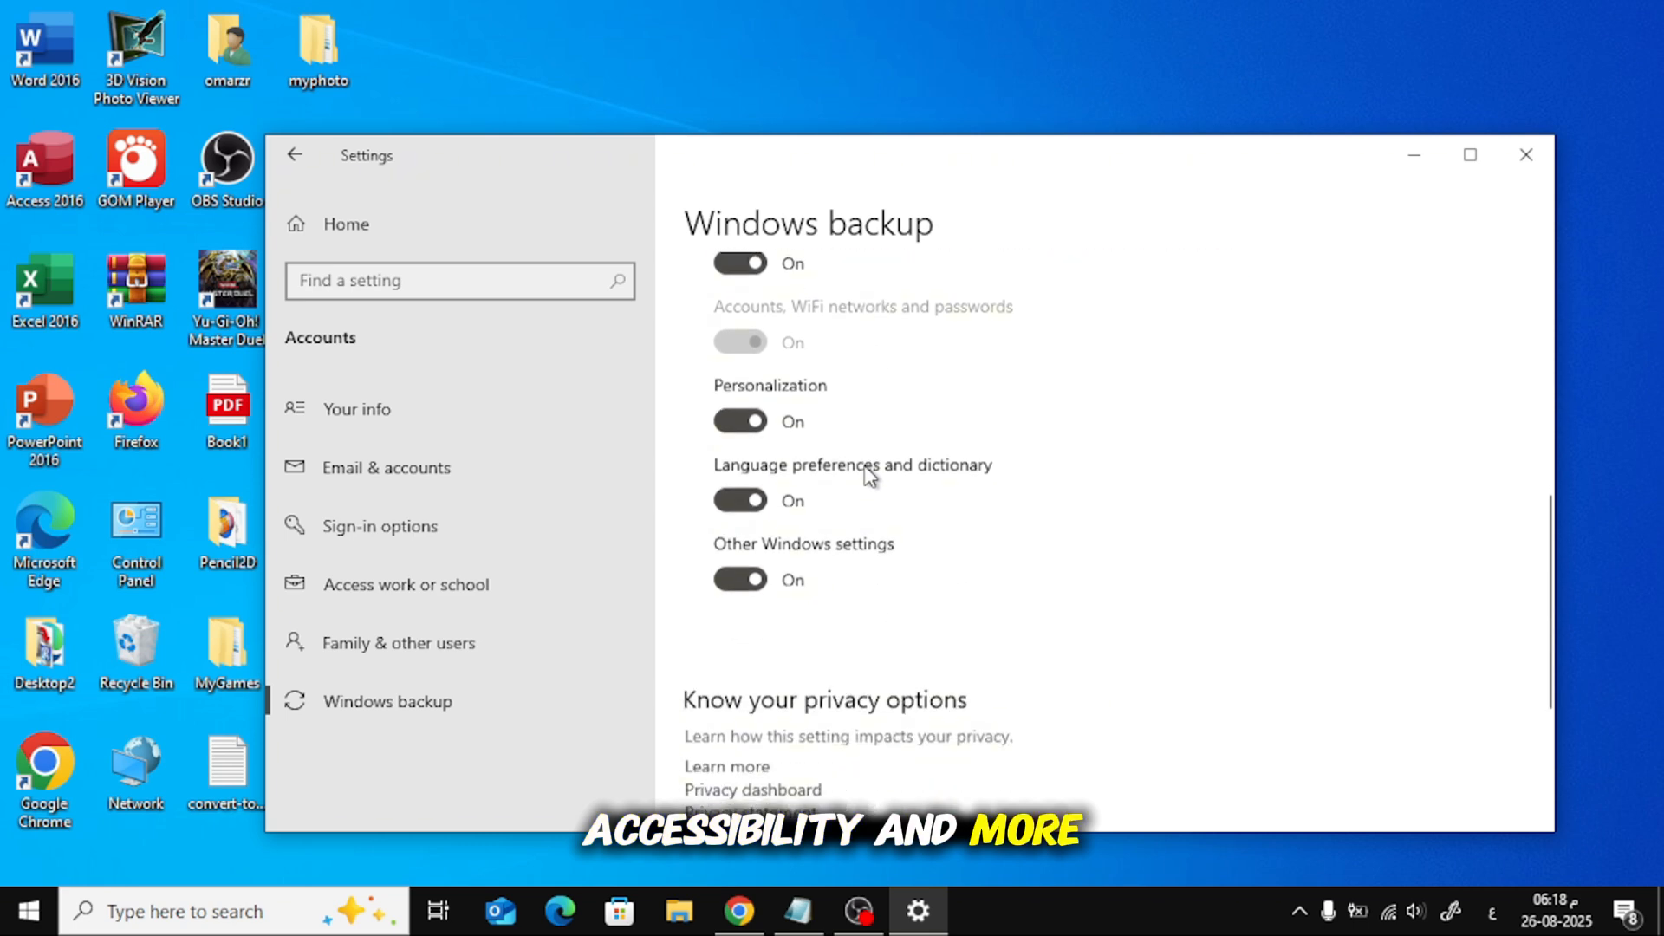